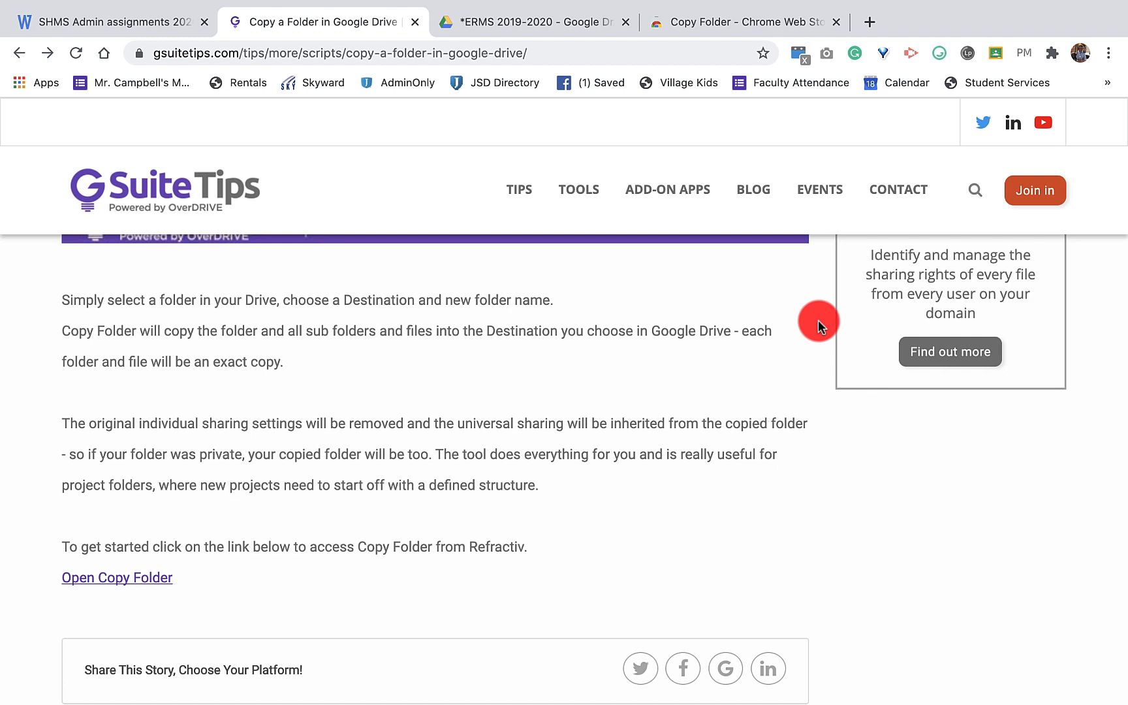
mouse_move(568, 438)
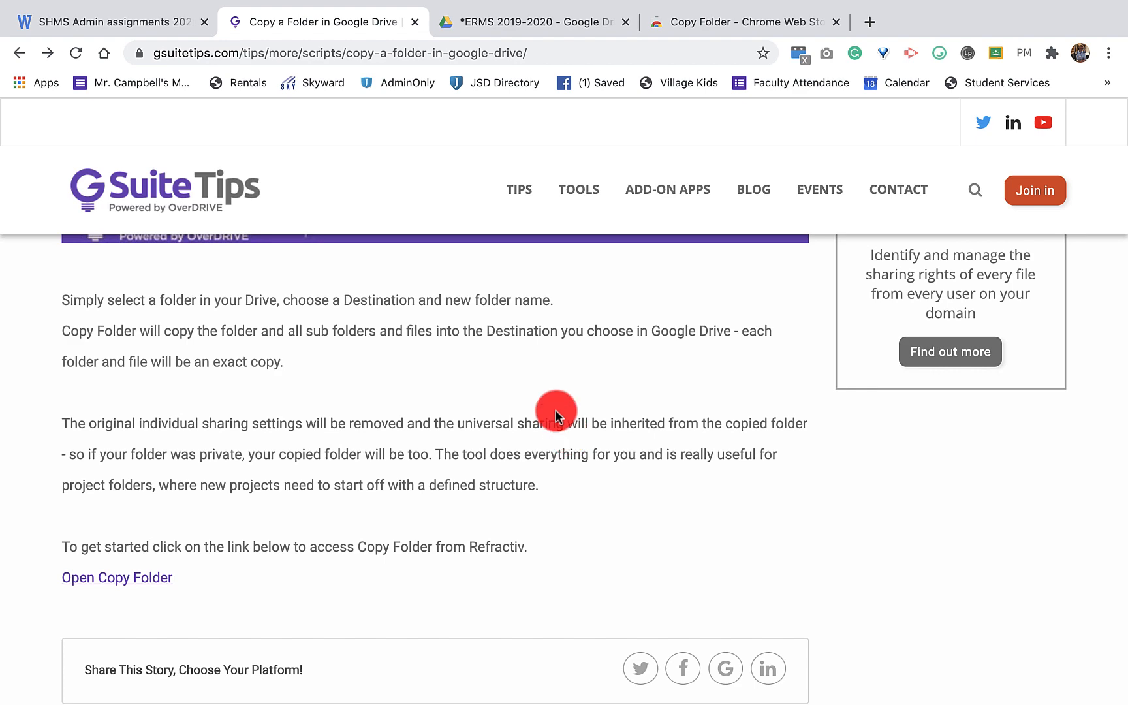
Open G Suite Tips' Copy Folder tool and bring its START HERE form into view
left_click(741, 22)
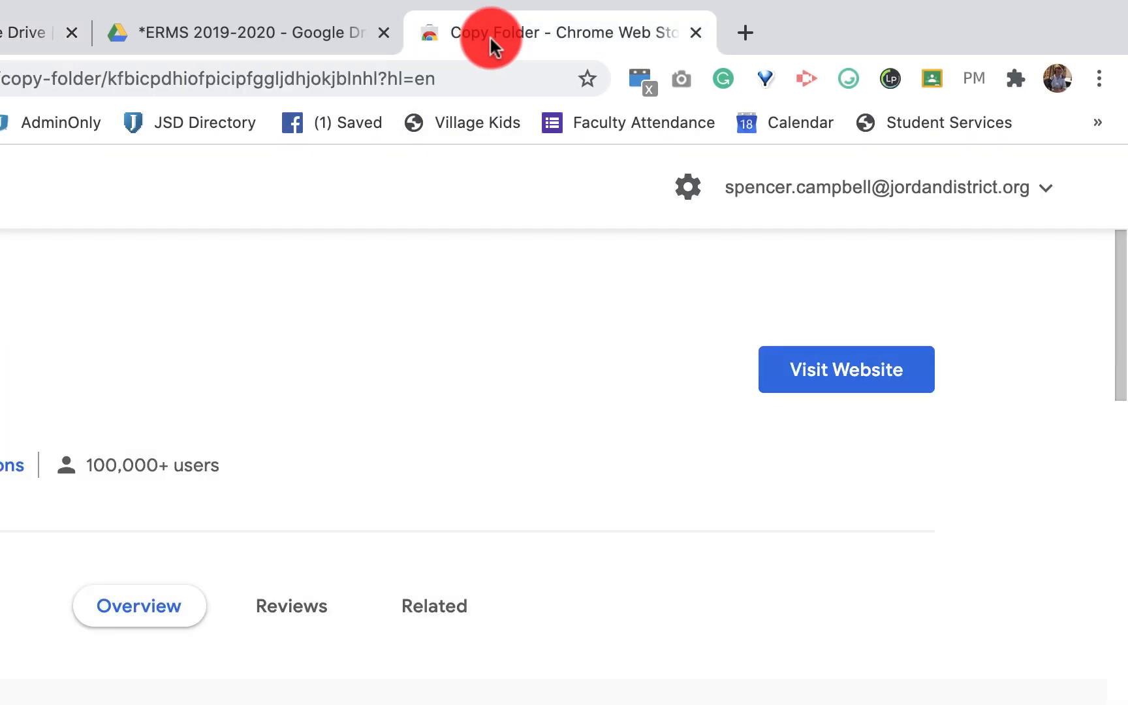
mouse_move(579, 398)
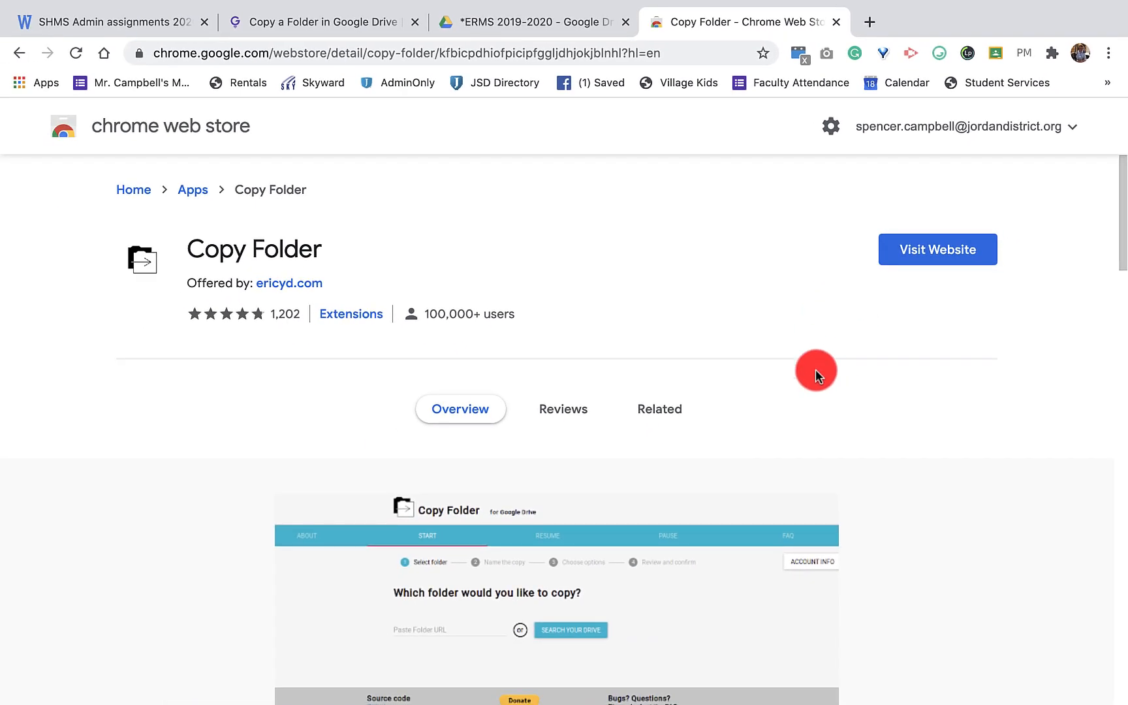
mouse_move(639, 349)
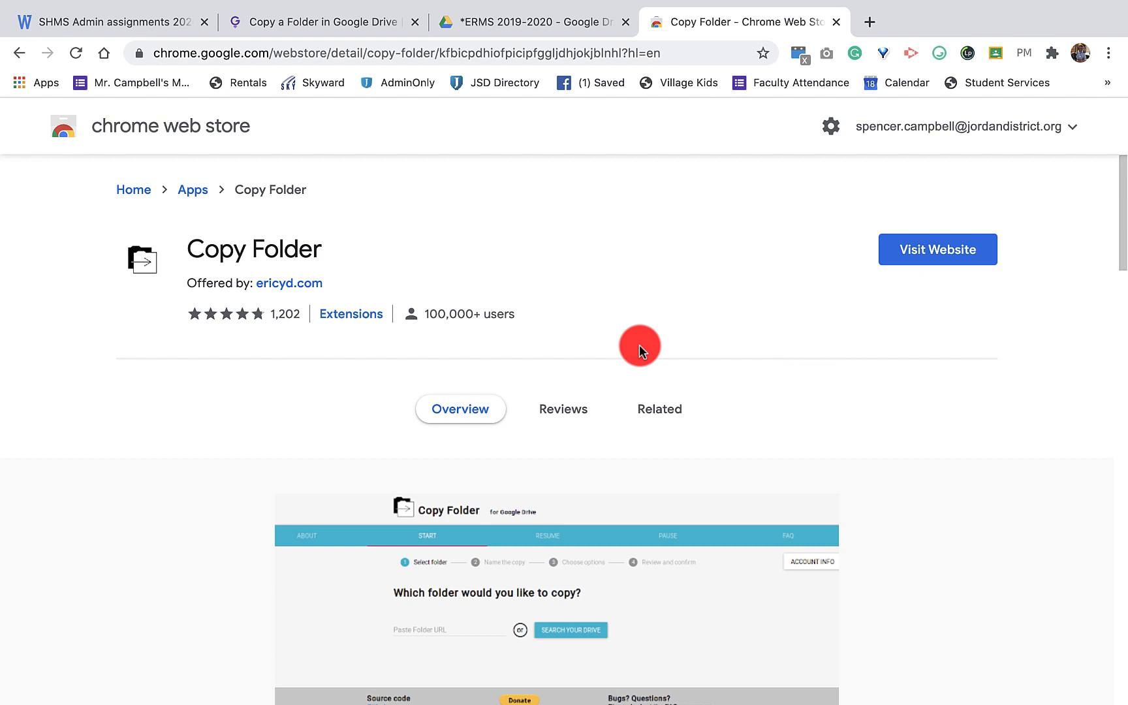
mouse_move(729, 269)
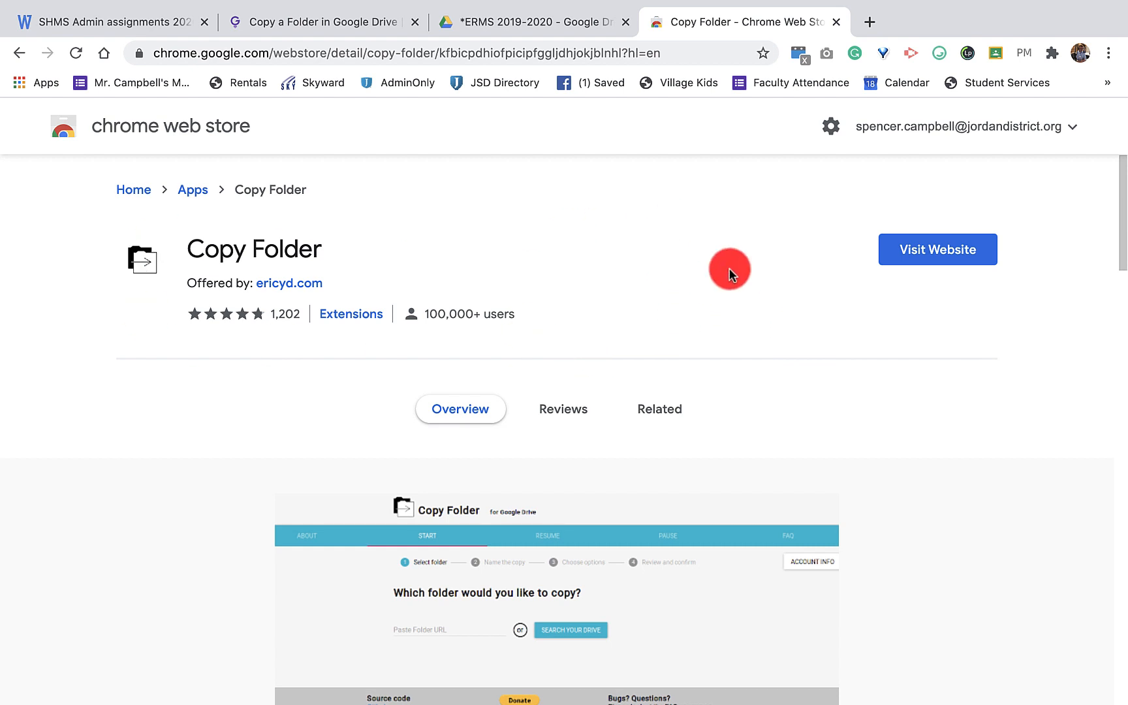
mouse_move(775, 338)
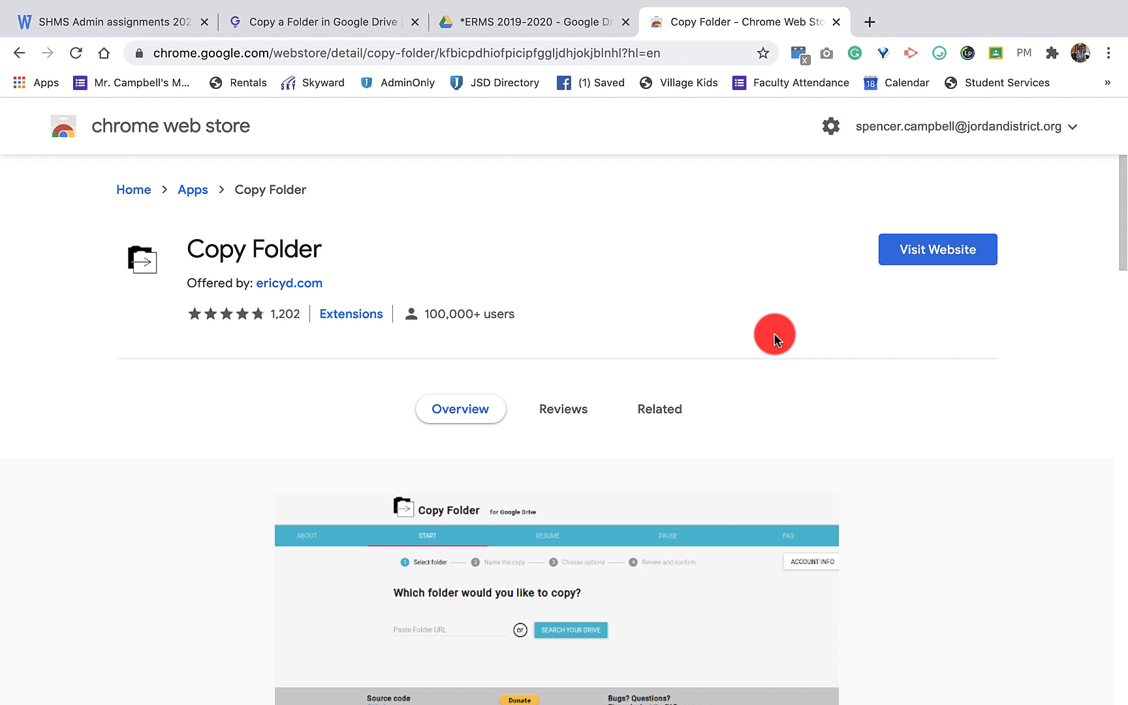
scroll("down", 3)
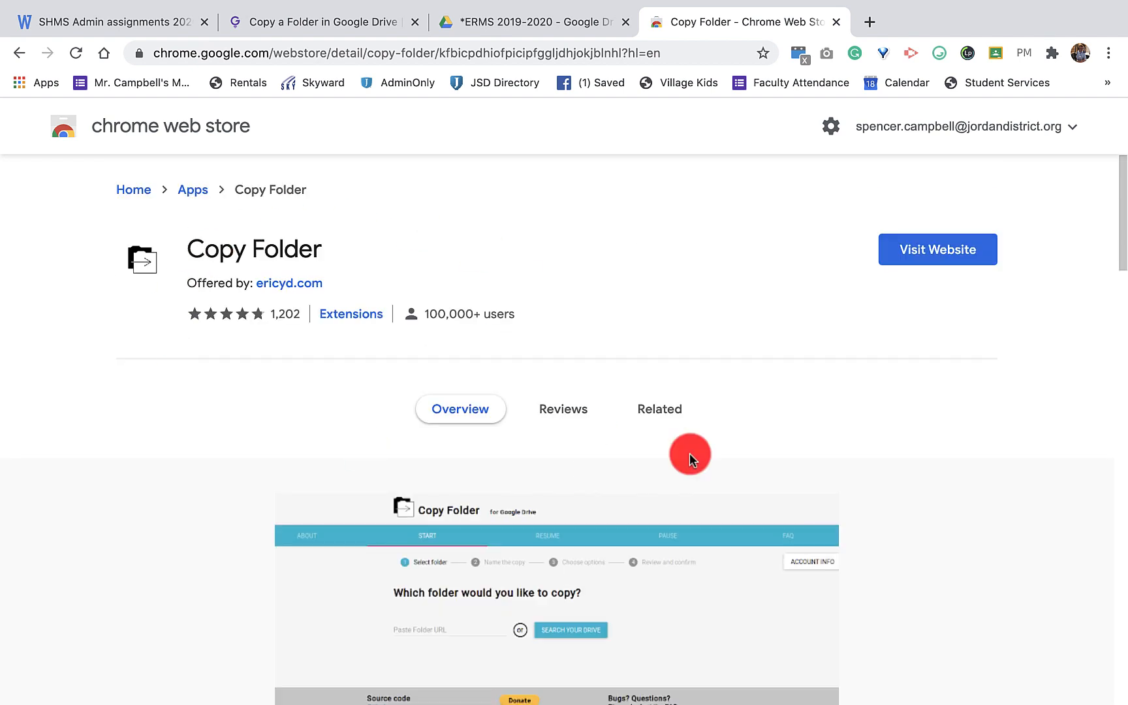
mouse_move(897, 271)
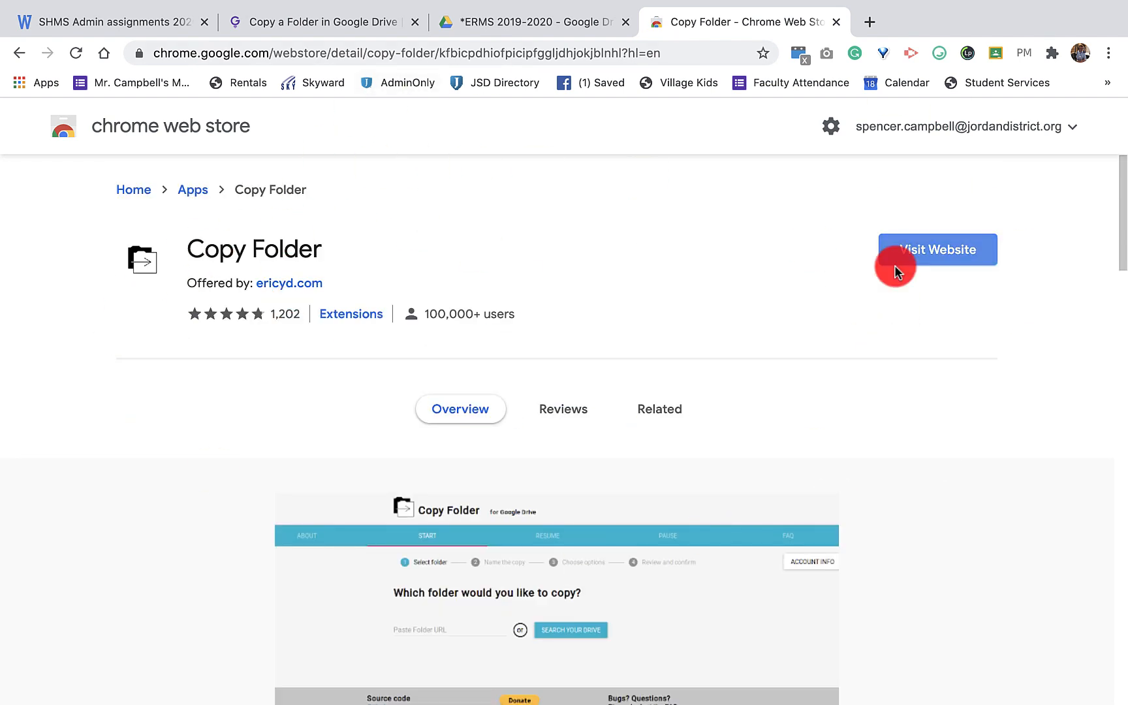
mouse_move(1005, 132)
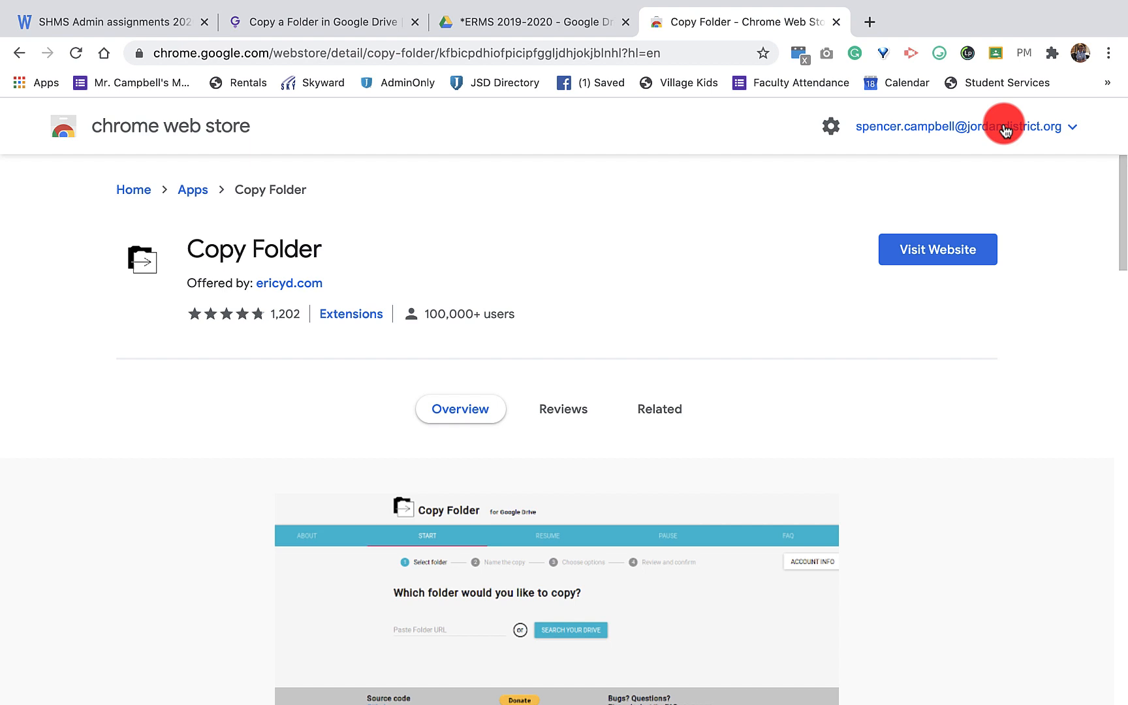
mouse_move(597, 347)
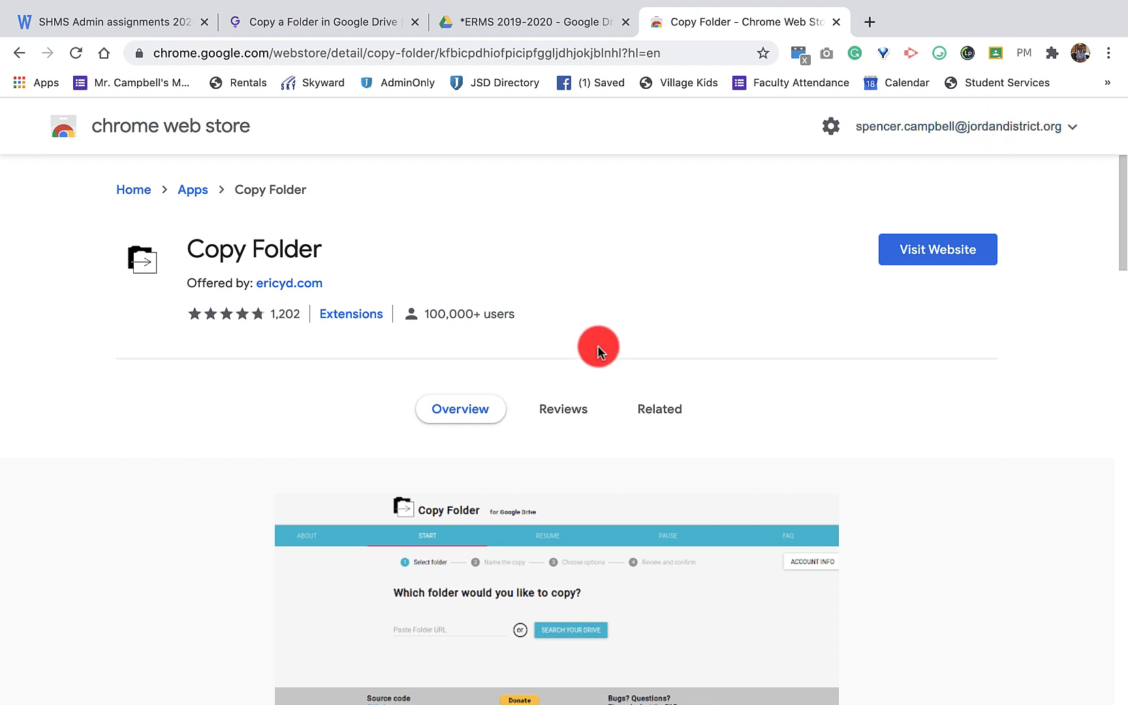
mouse_move(772, 453)
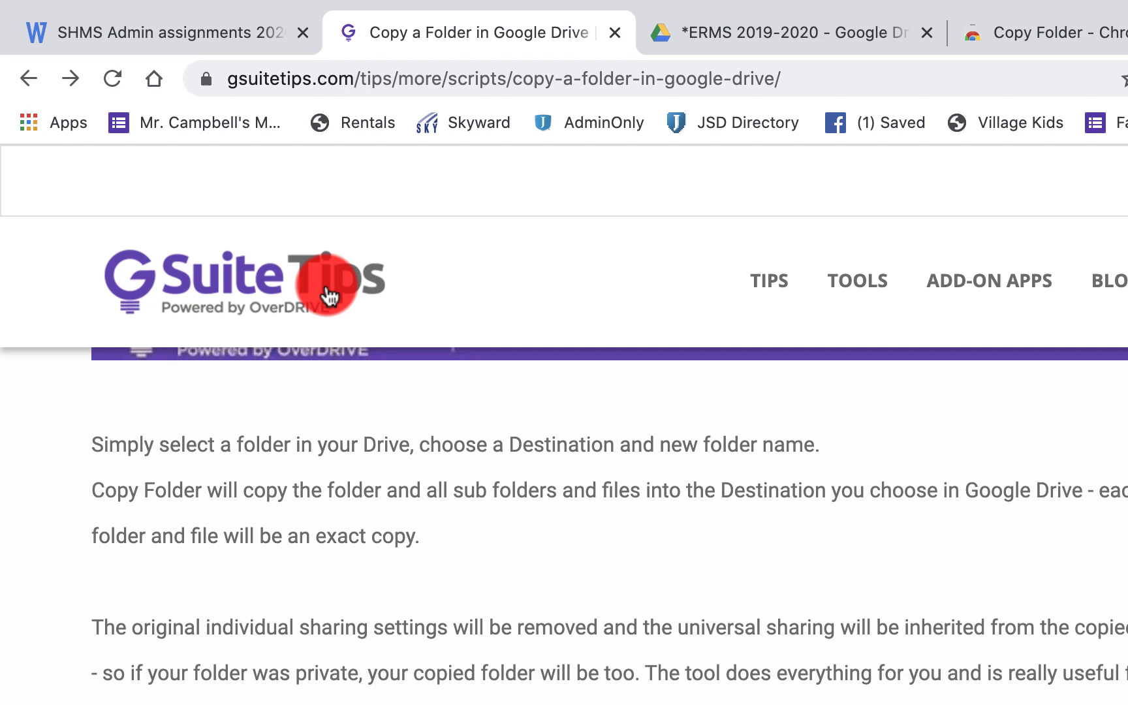
left_click(855, 280)
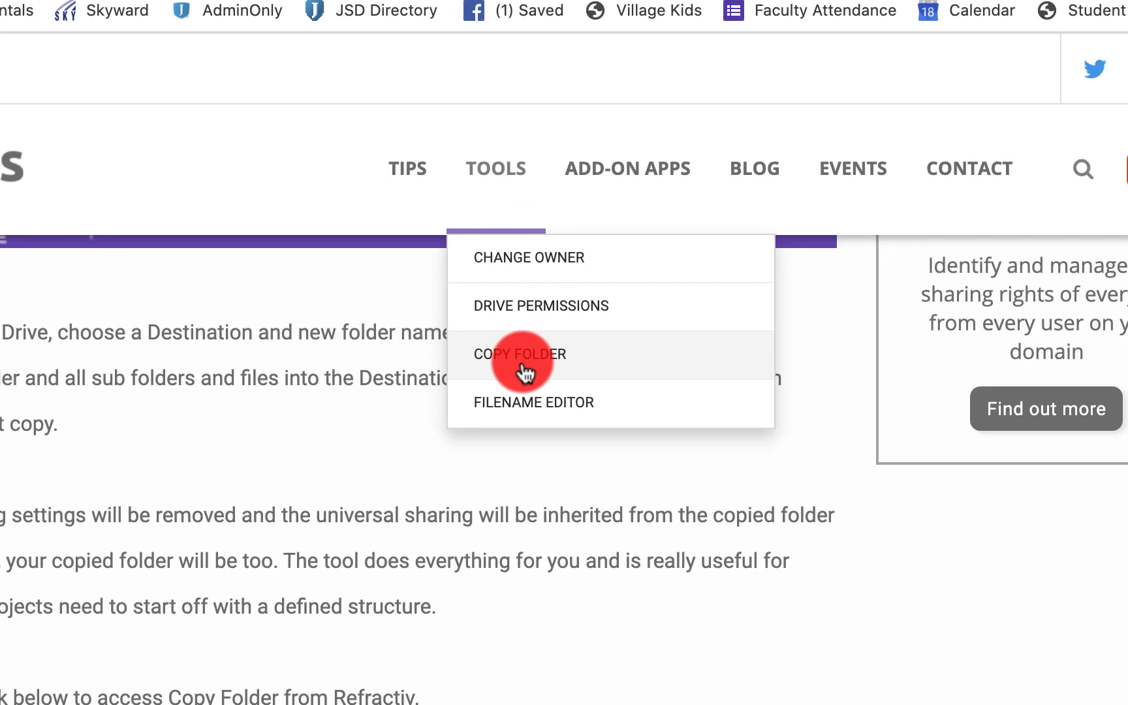
left_click(519, 353)
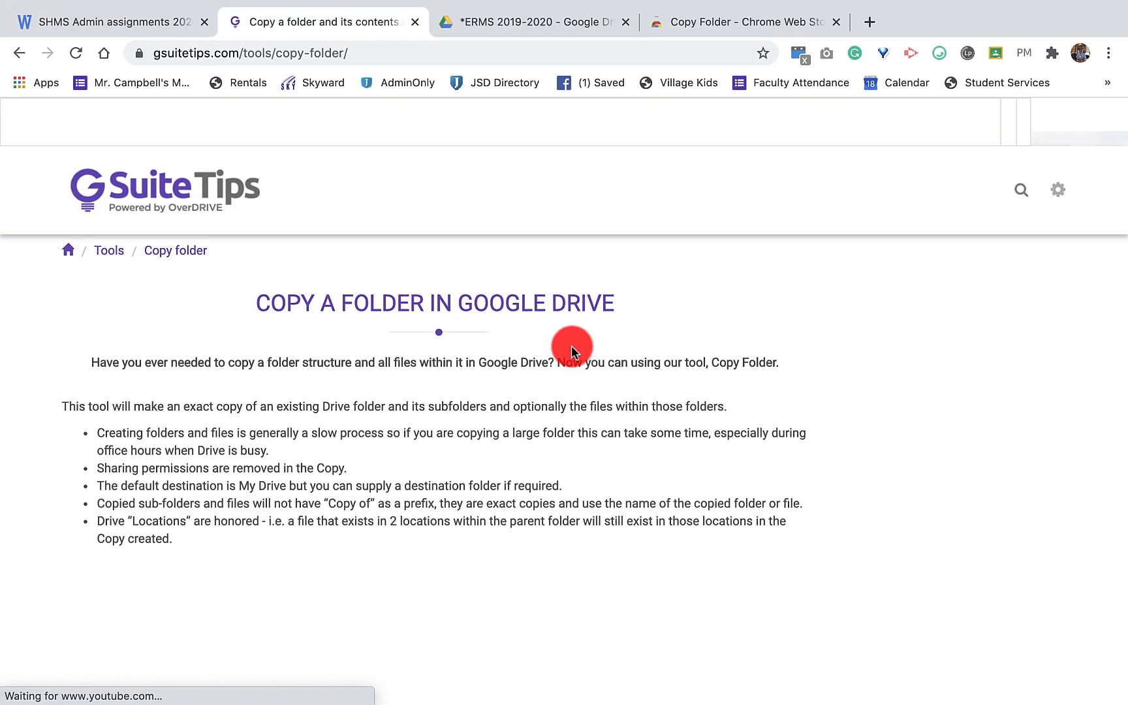
scroll("down", 3)
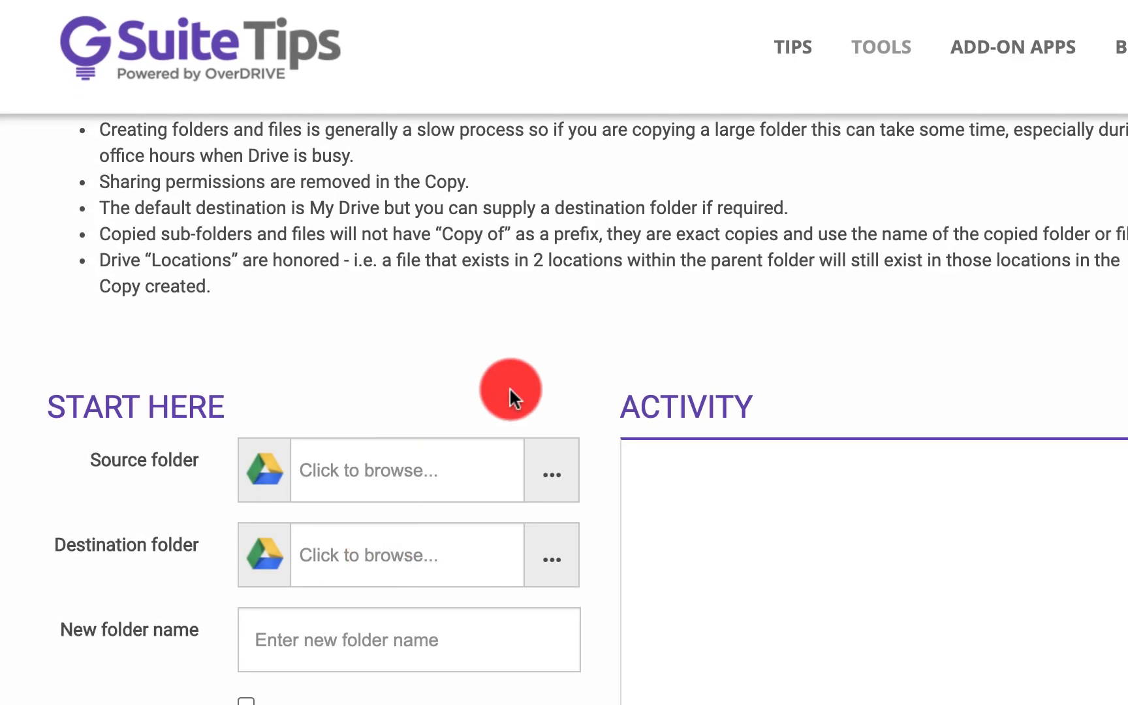
scroll("down", 3)
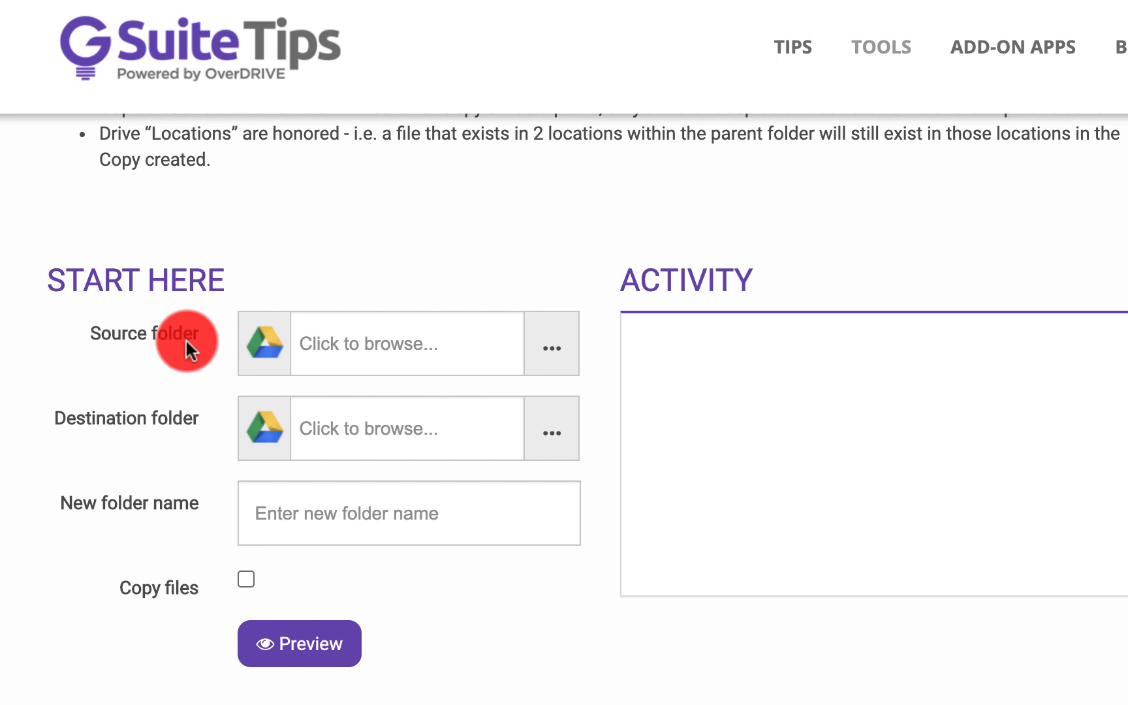
mouse_move(280, 345)
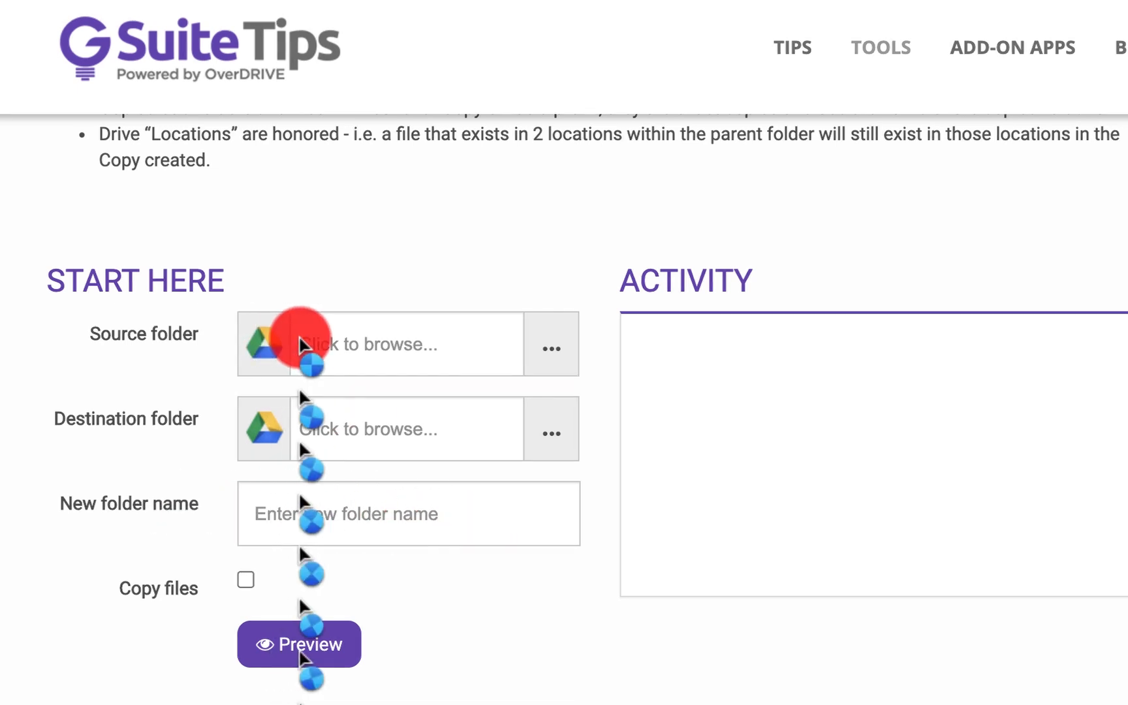
Check the folder in Drive, then launch the Source folder 'Click to browse...' chooser
left_click(611, 33)
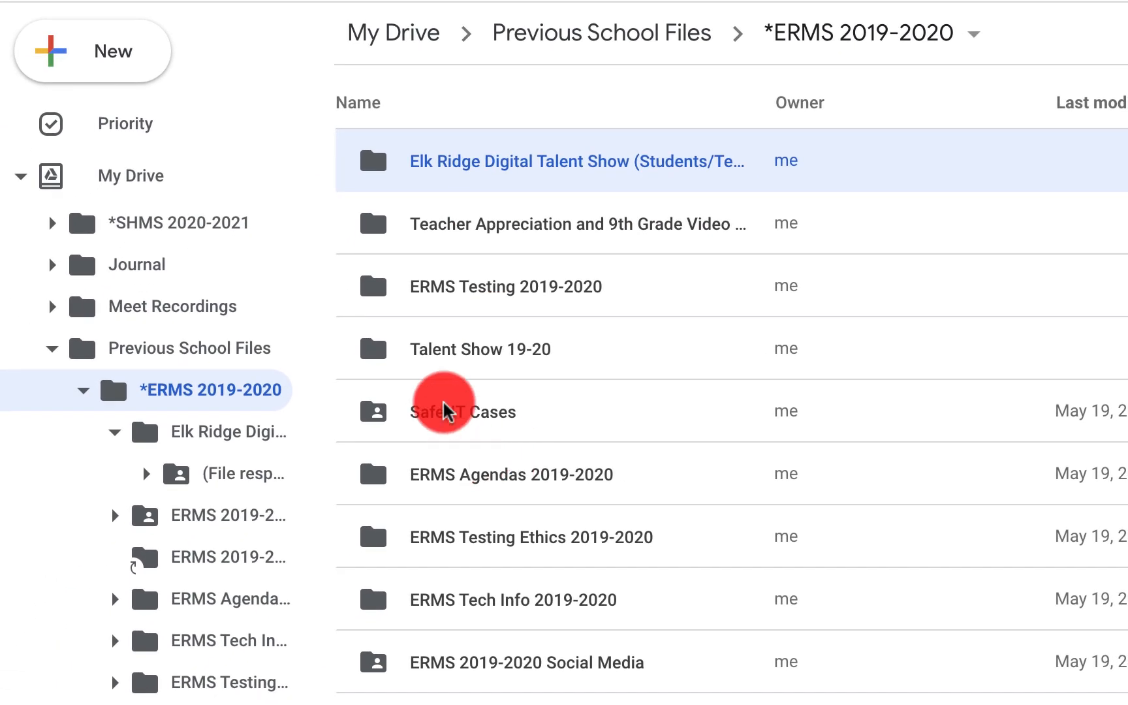
left_click(464, 411)
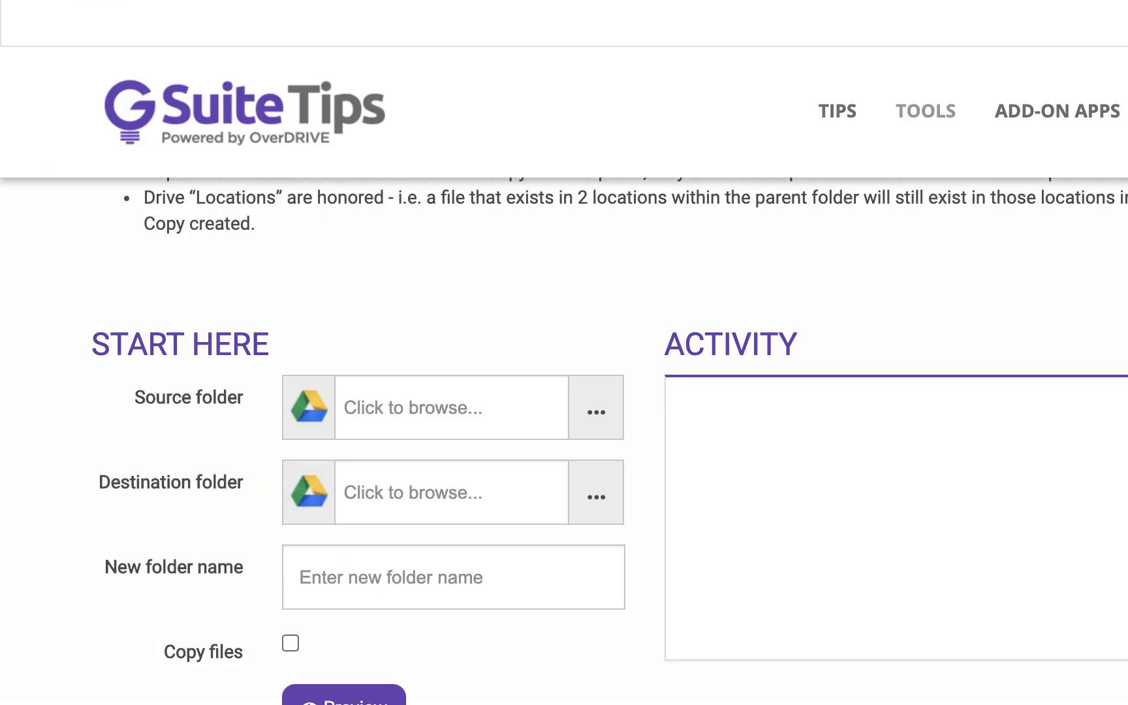
left_click(372, 407)
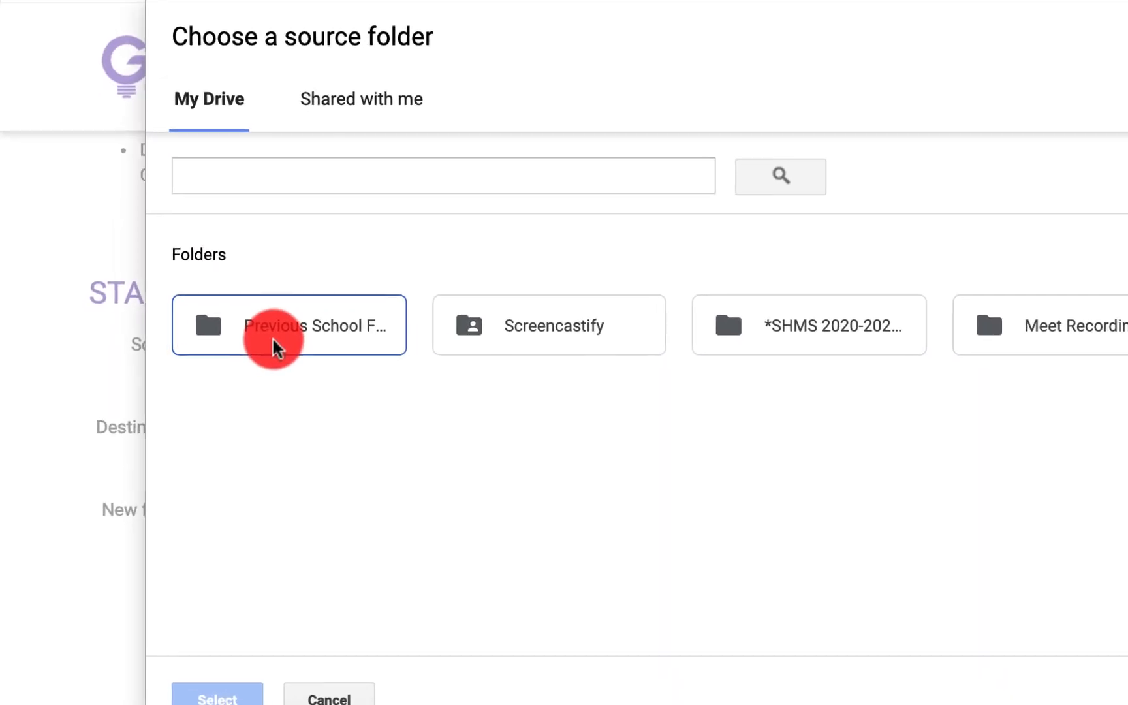
Browse into Previous School Files › *ERMS 2019-2020 and pick SafeUT Cases as source
double_click(288, 325)
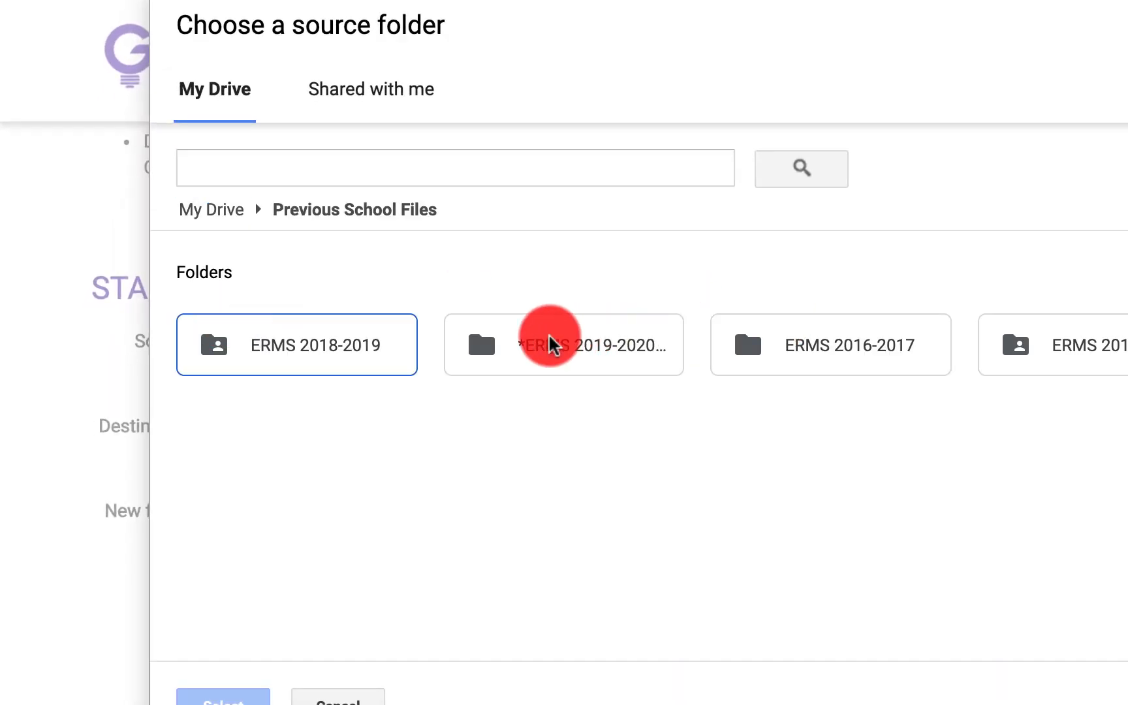
double_click(564, 344)
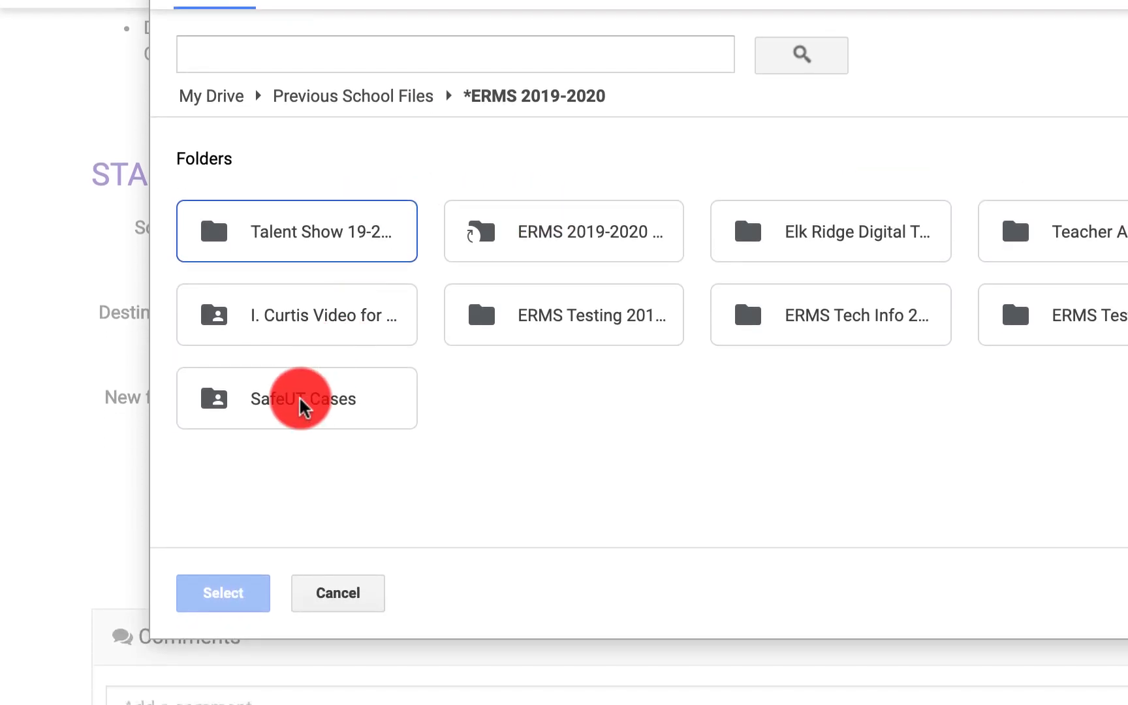
left_click(296, 397)
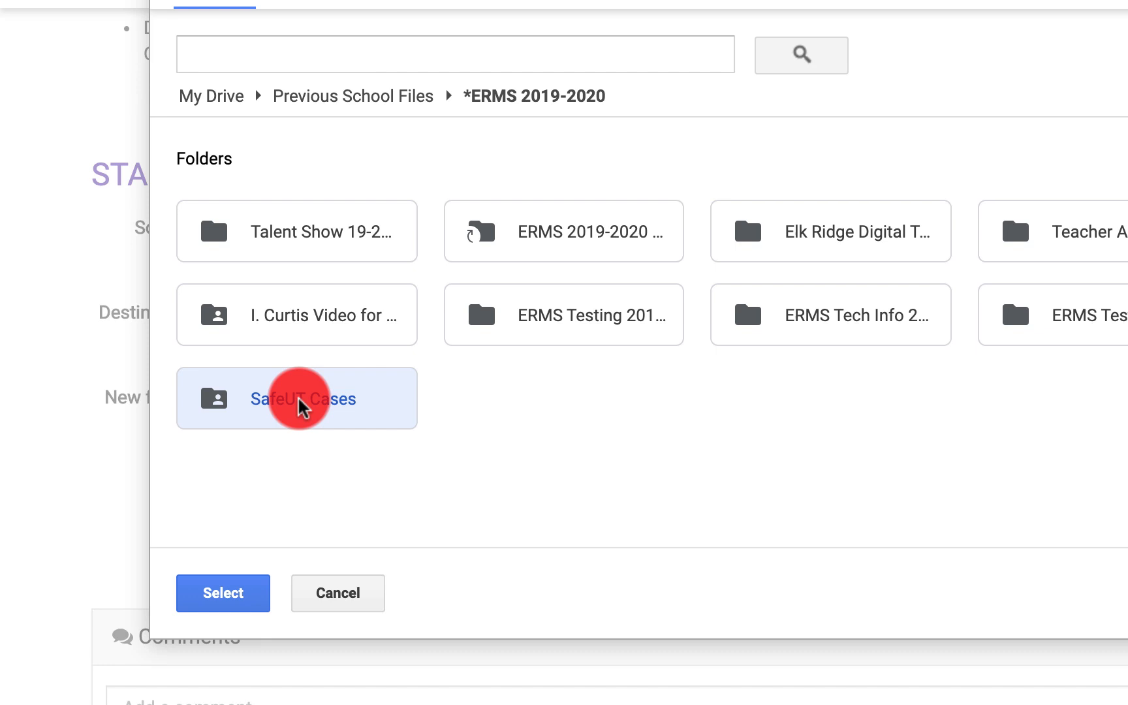
double_click(304, 397)
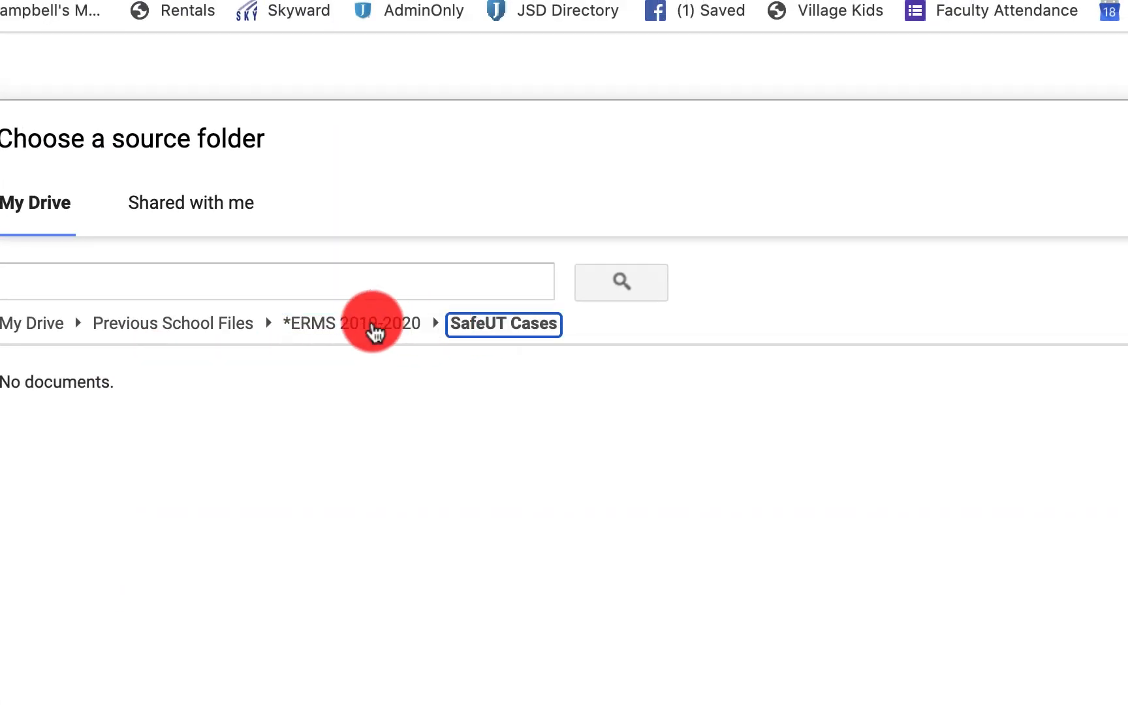
left_click(351, 323)
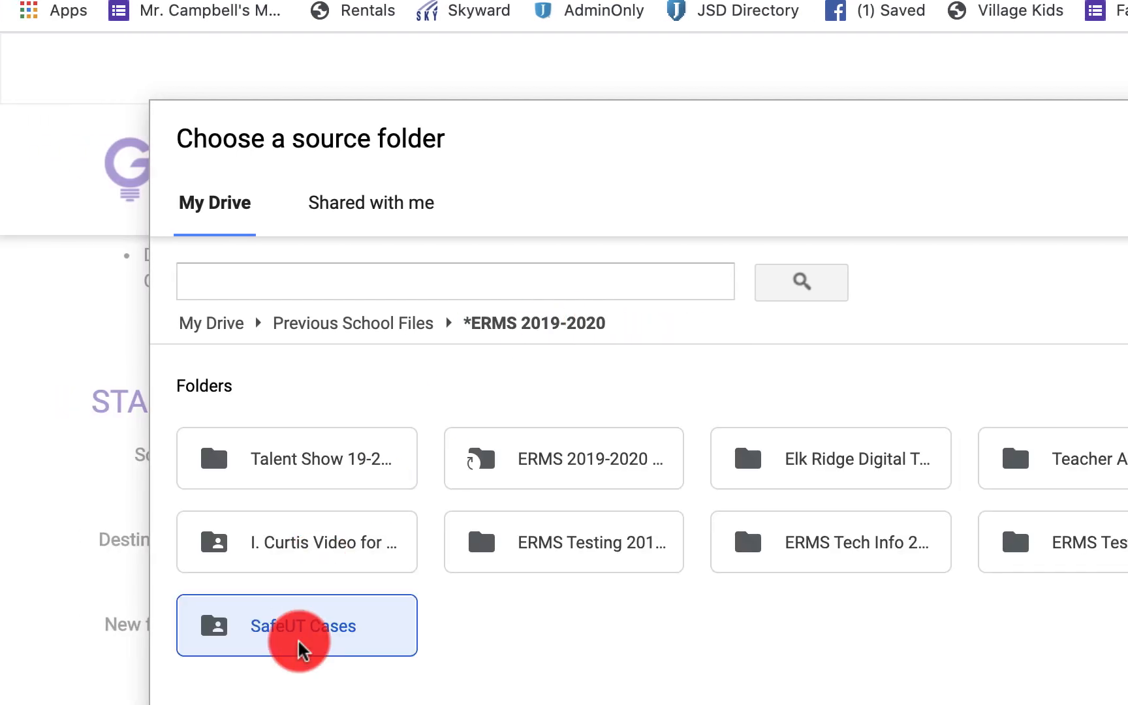
mouse_move(467, 658)
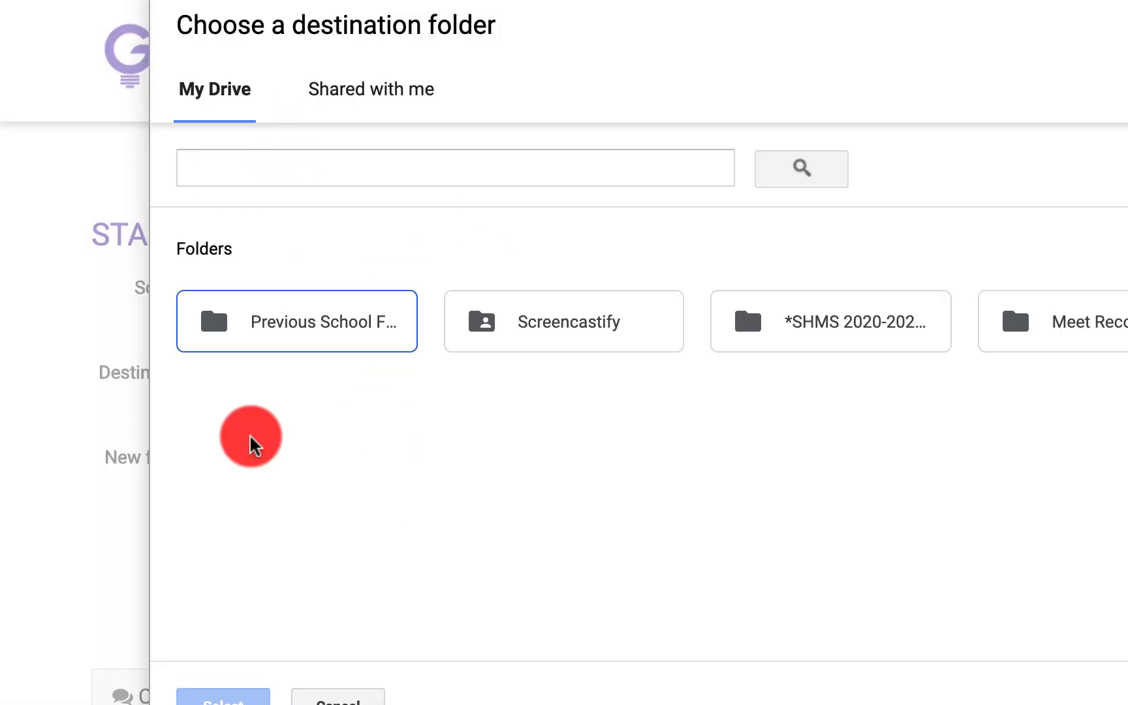
Choose Previous School Files as the destination for Copy of SafeUT Cases
double_click(296, 322)
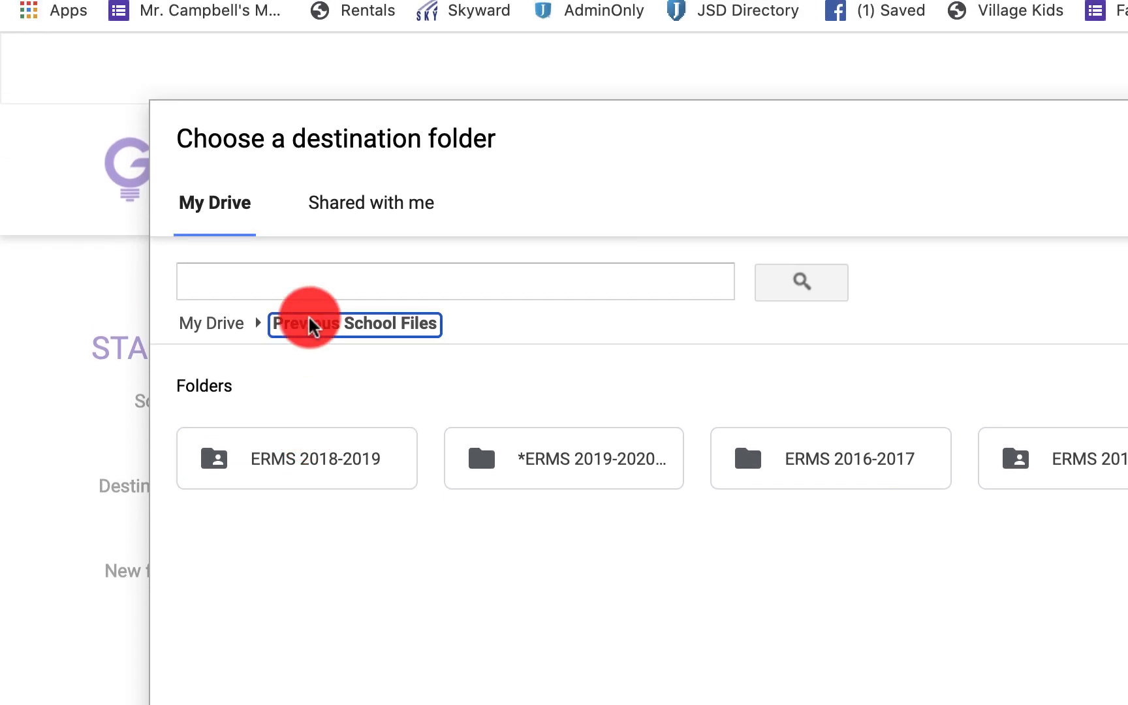
left_click(353, 324)
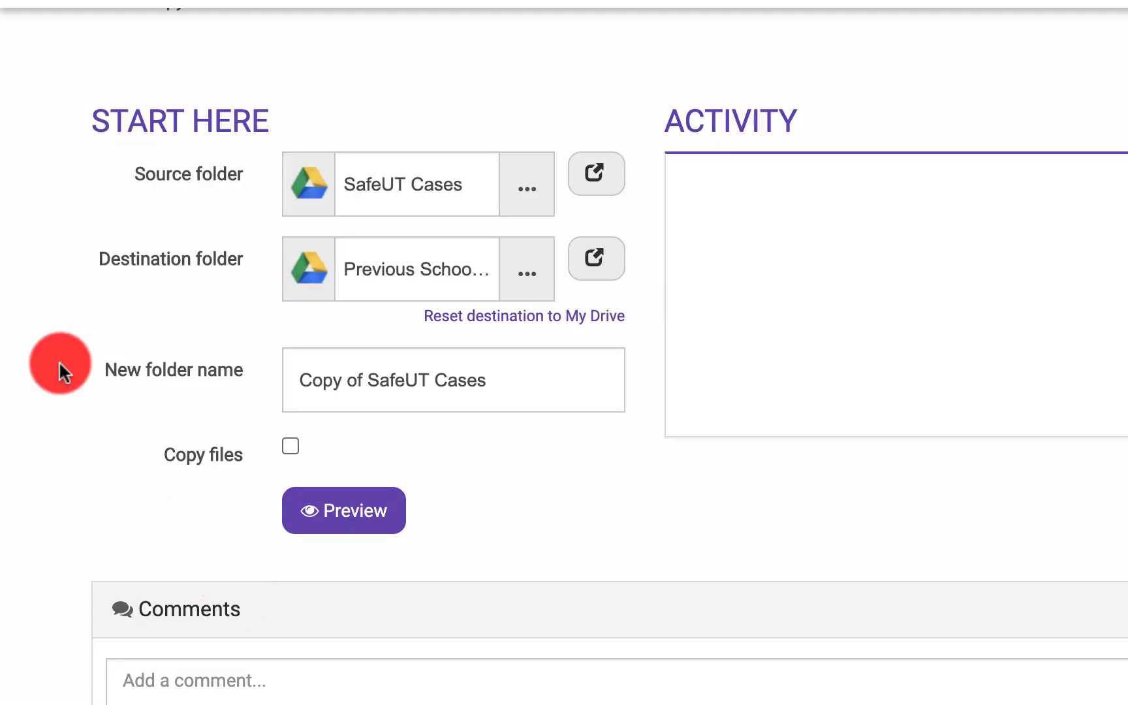
mouse_move(527, 399)
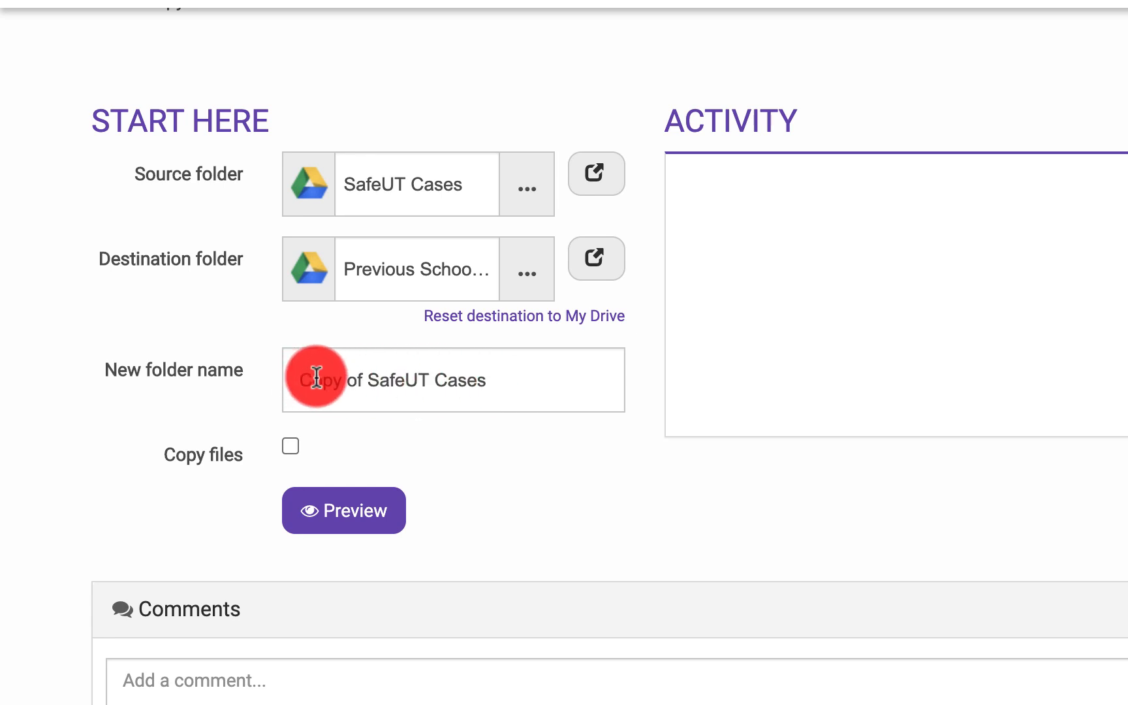
mouse_move(511, 456)
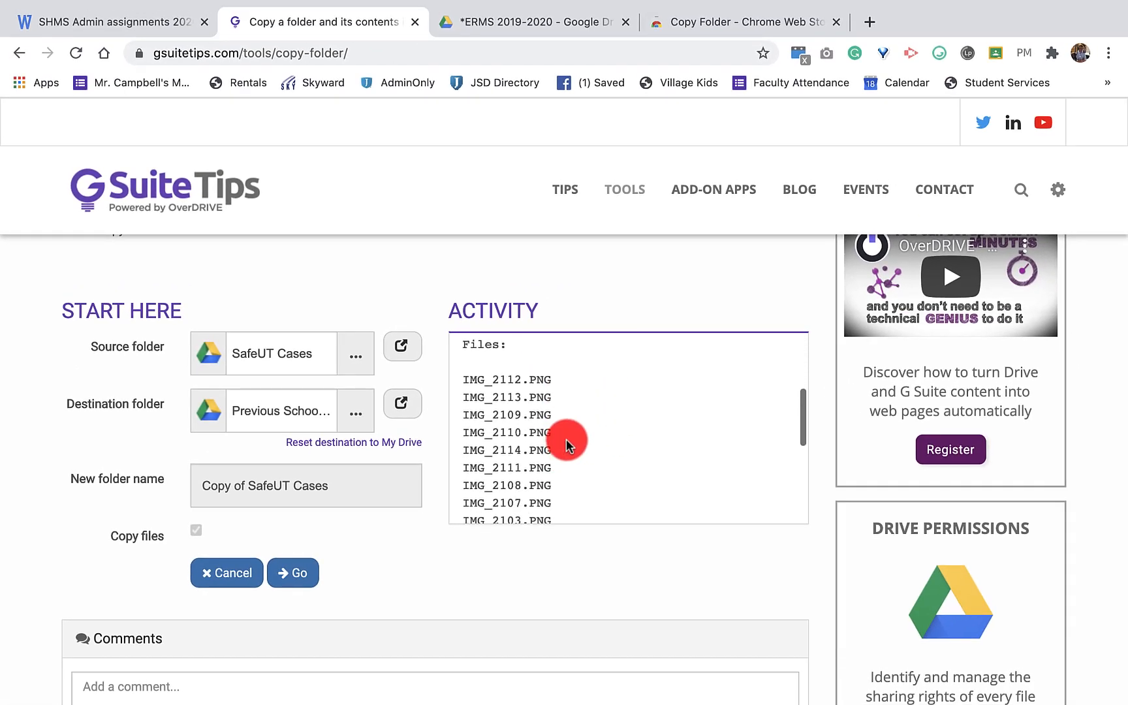
Start copying SafeUT Cases with its 18 files included
scroll("down", 3)
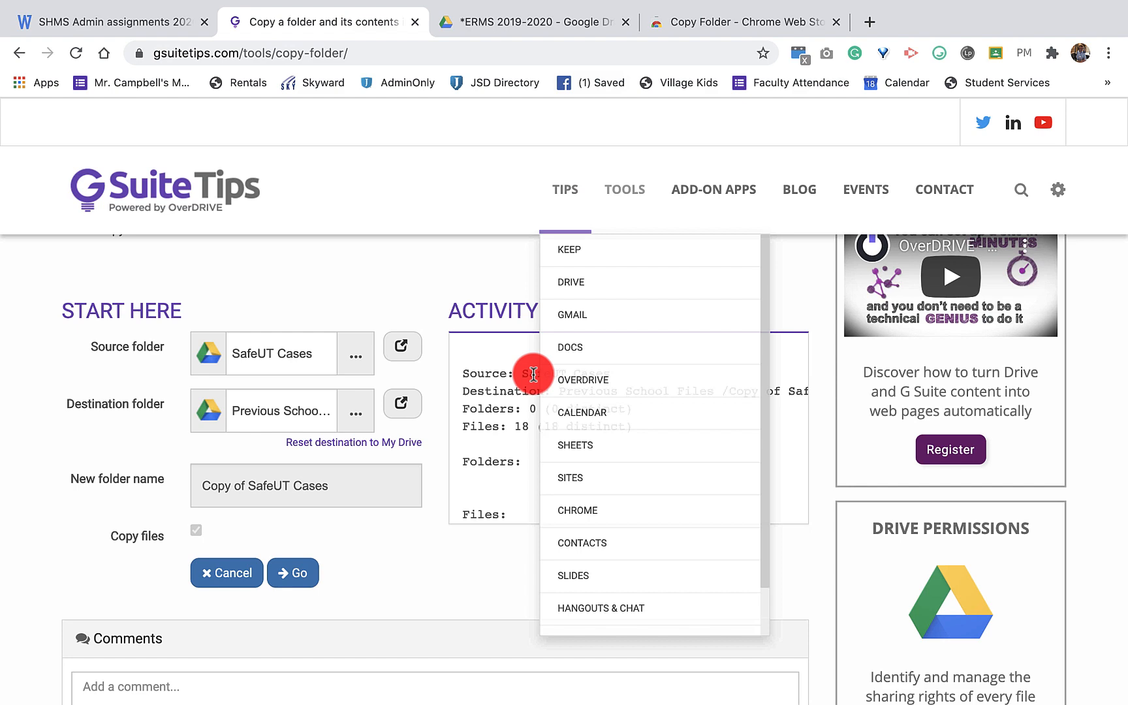
left_click(292, 572)
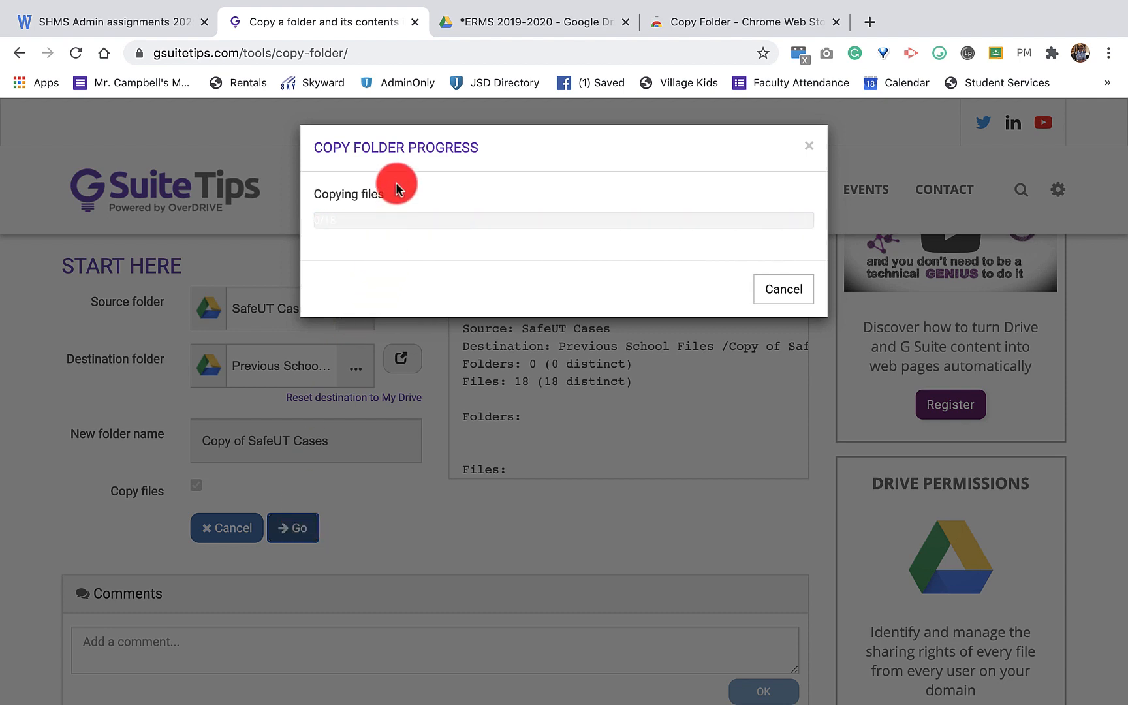
mouse_move(372, 220)
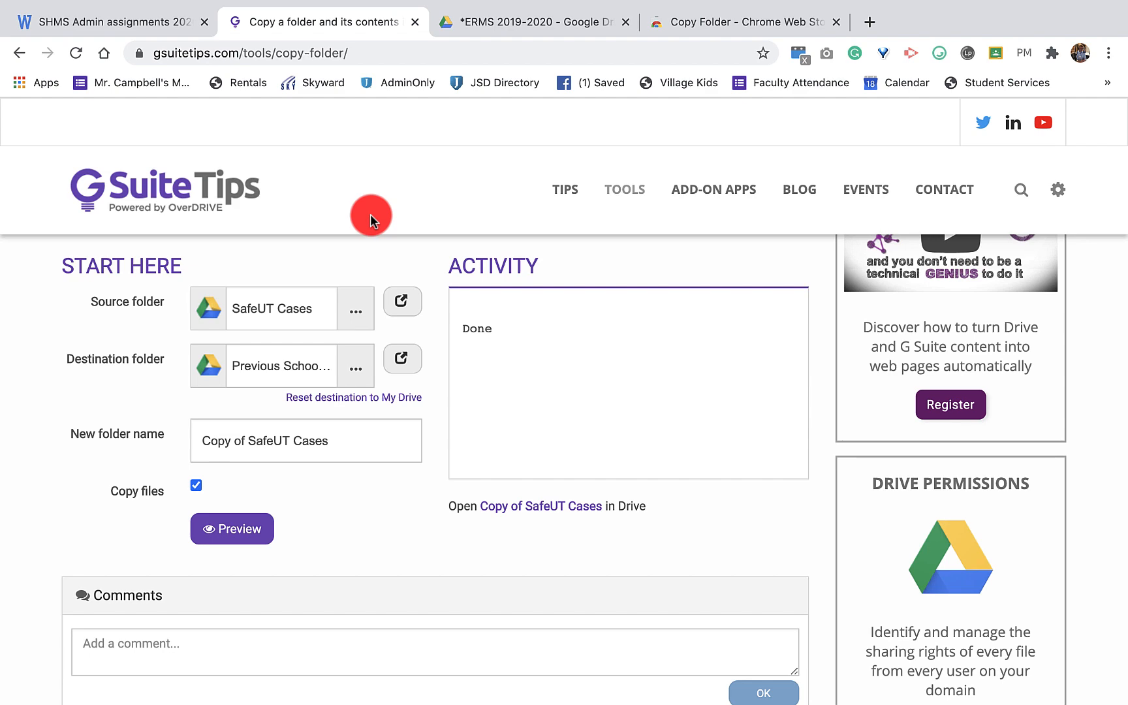
Go up to Previous School Files to reveal the new Copy of SafeUT Cases folder
scroll("down", 3)
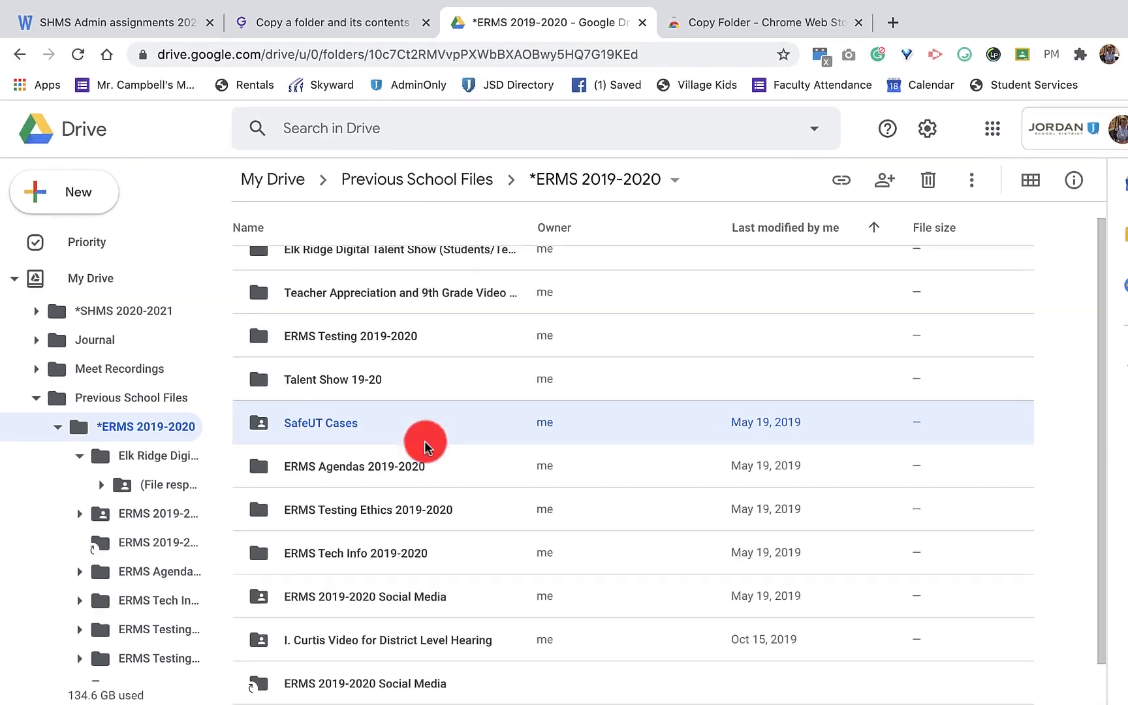
left_click(415, 179)
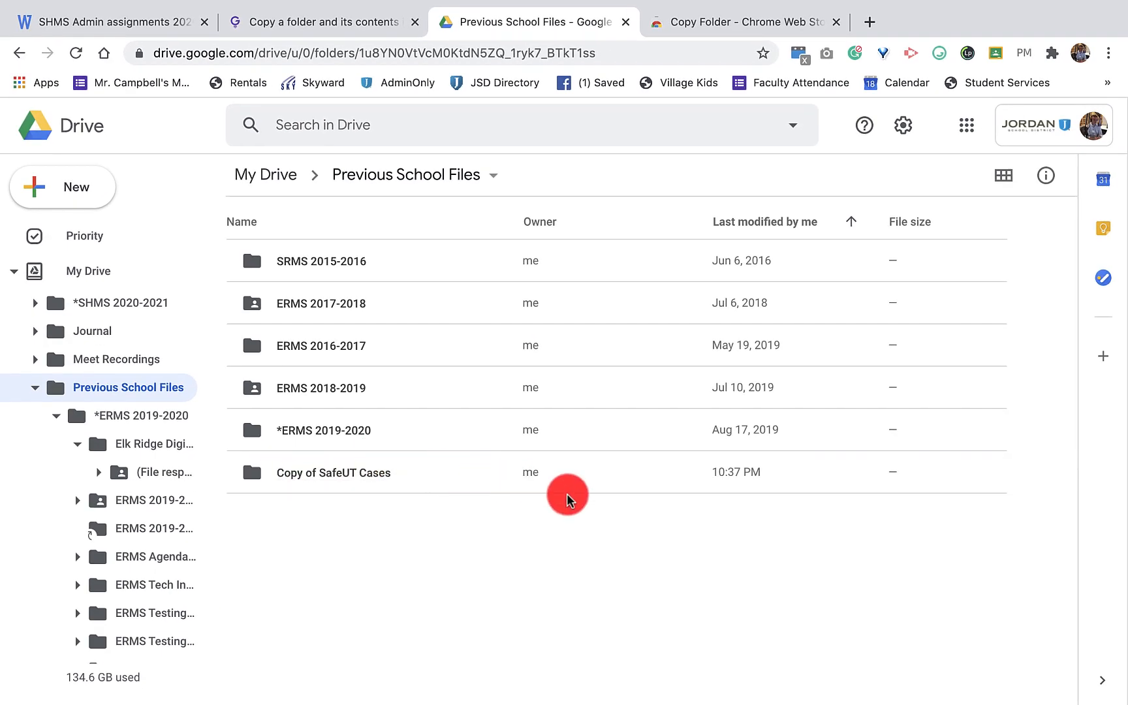
mouse_move(736, 472)
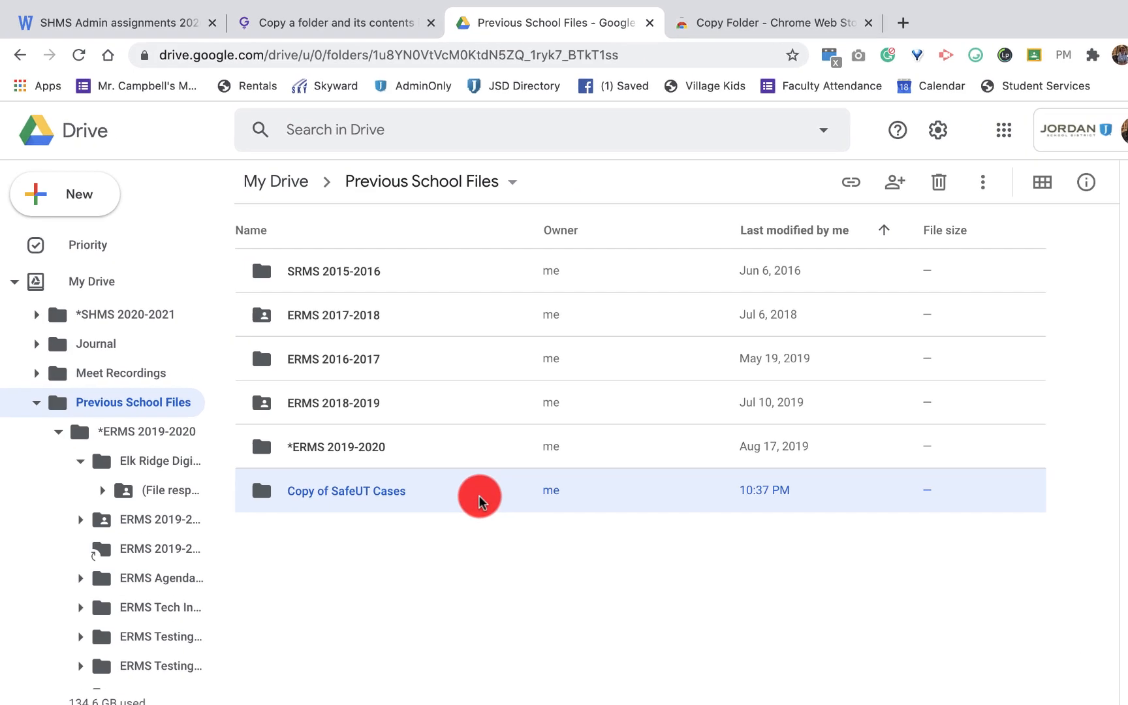
Choose Share from the Copy of SafeUT Cases right-click menu
right_click(480, 489)
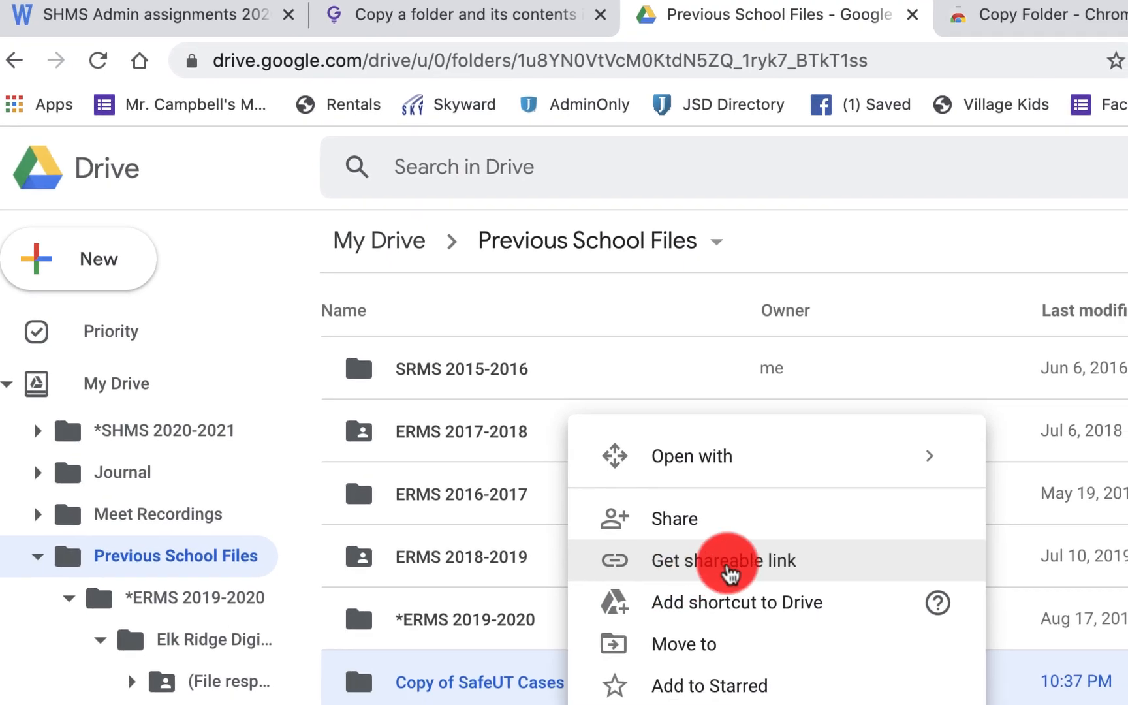
left_click(723, 560)
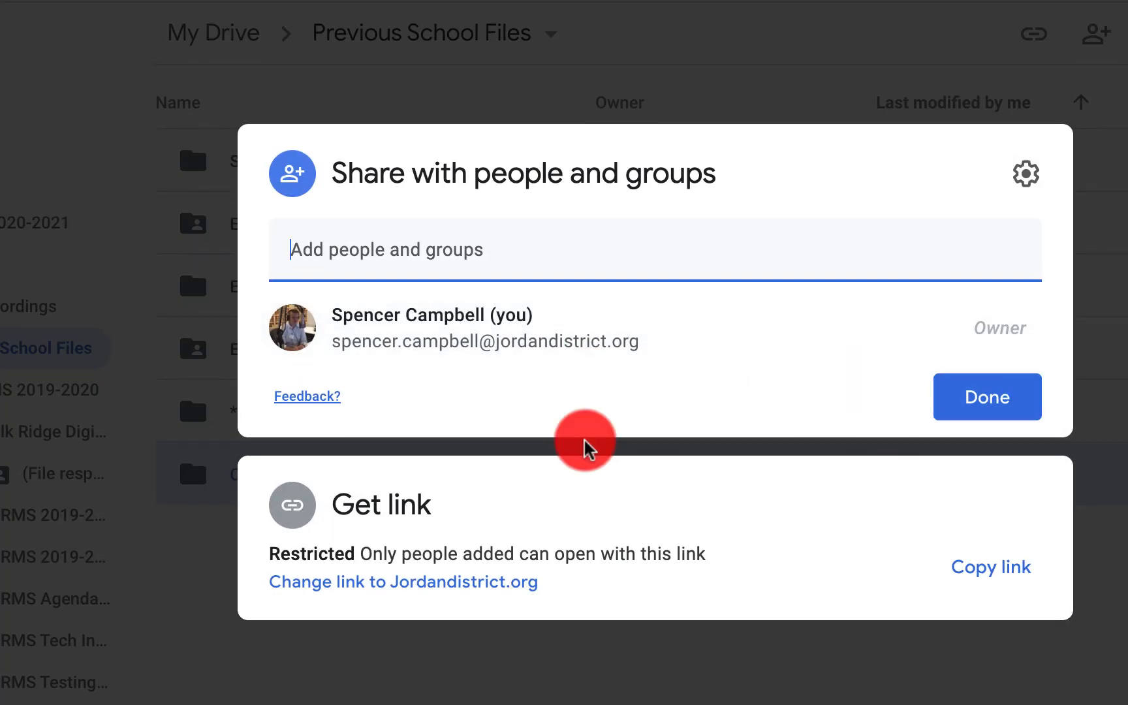
mouse_move(576, 541)
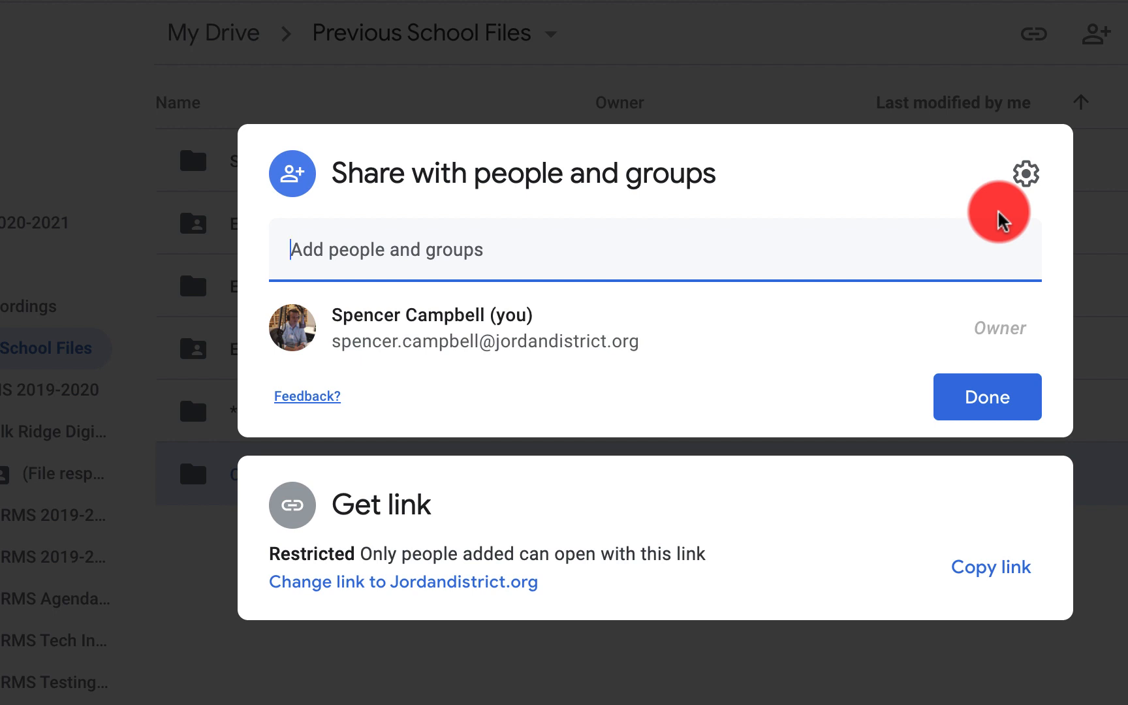
mouse_move(554, 220)
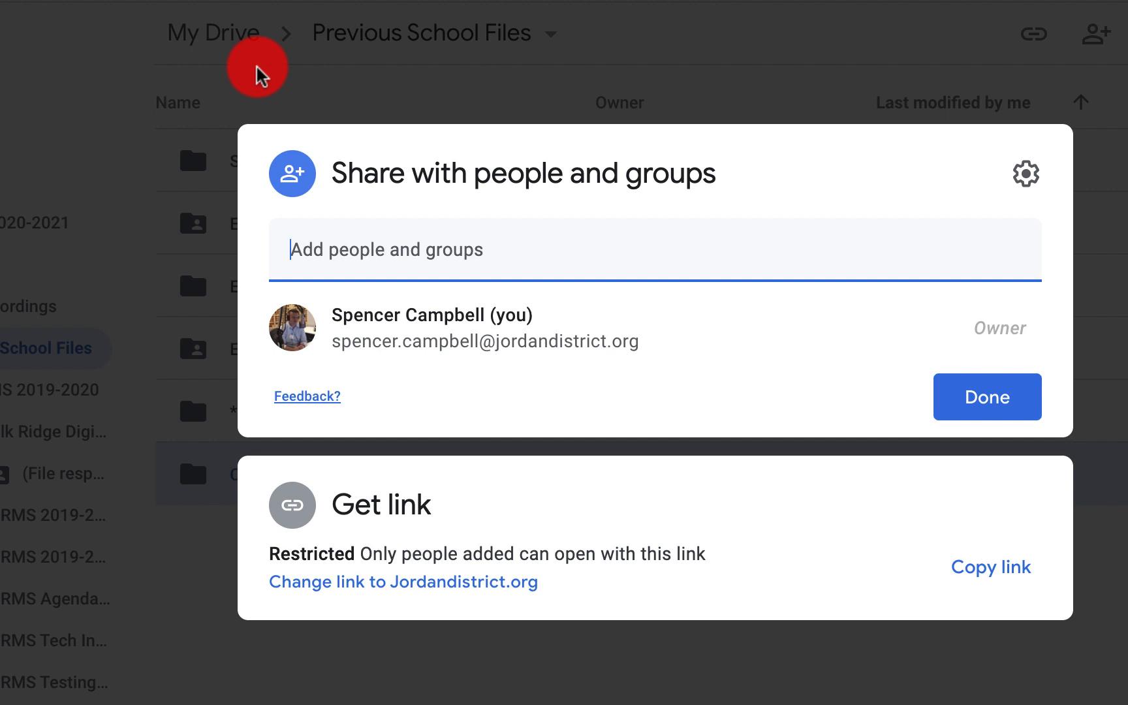
mouse_move(114, 21)
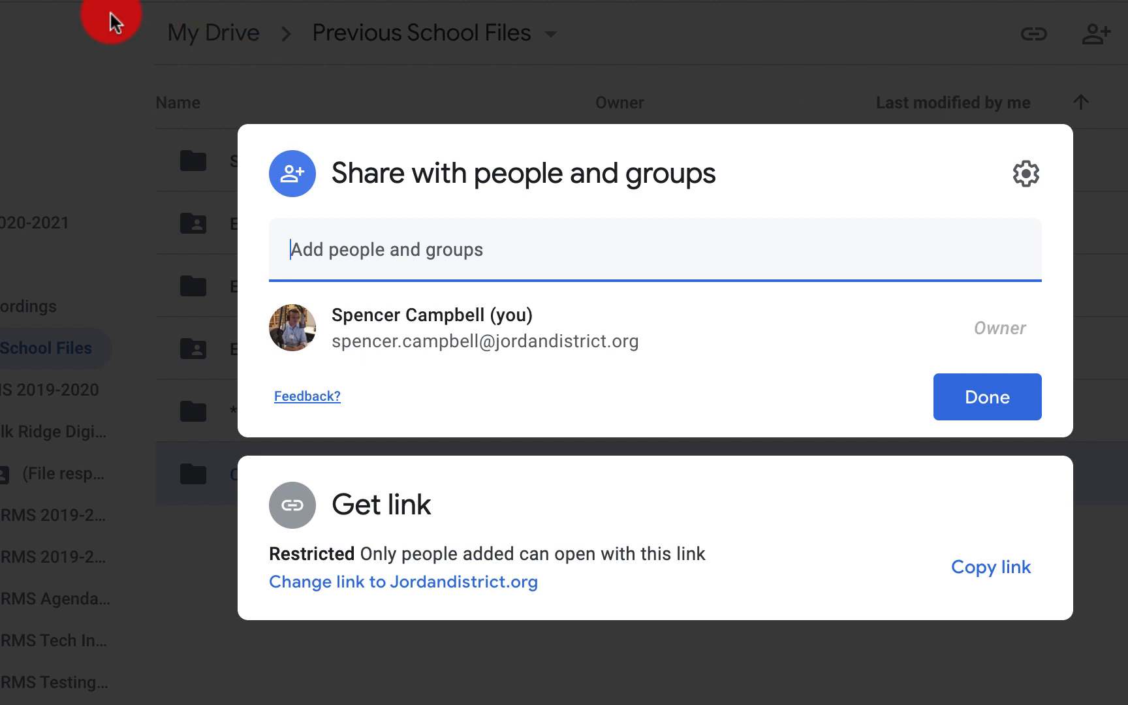